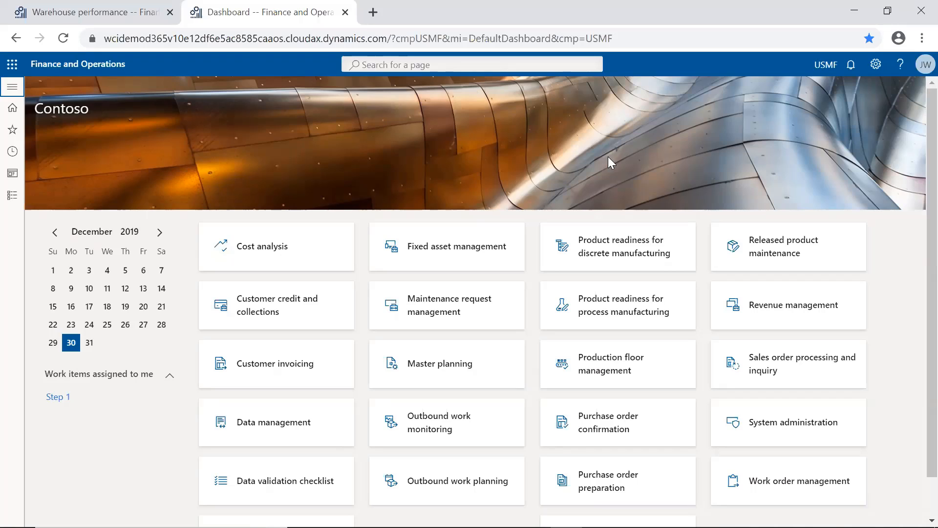
mouse_move(615, 209)
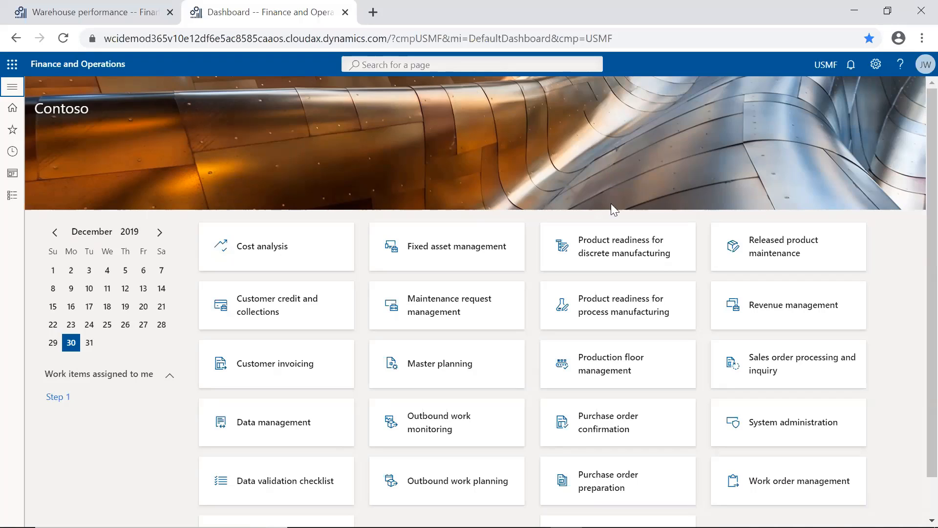
mouse_move(616, 371)
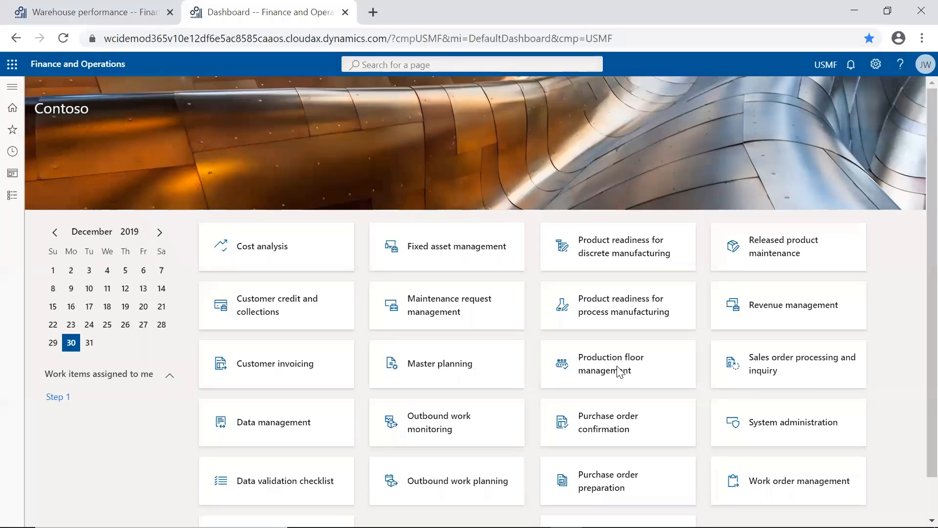
Go to the Production floor management workspace from its dashboard tile
click(610, 364)
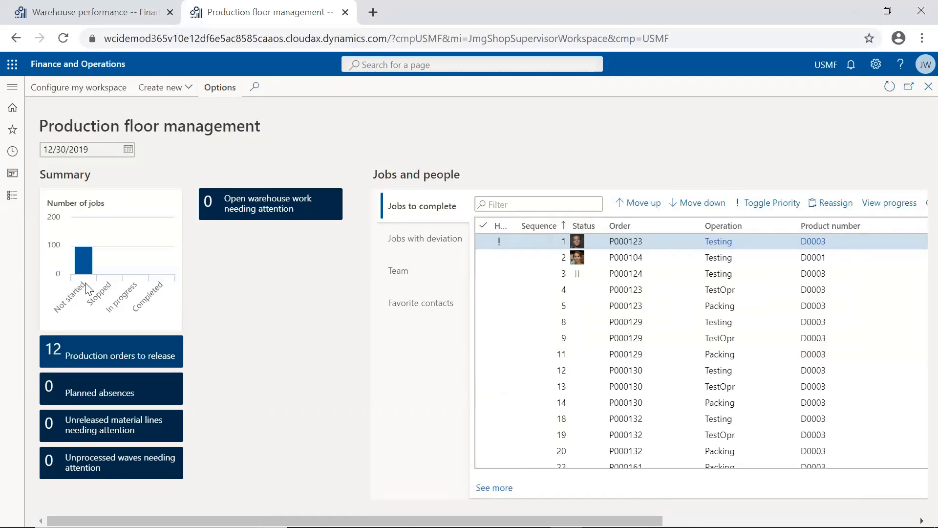
mouse_move(96, 356)
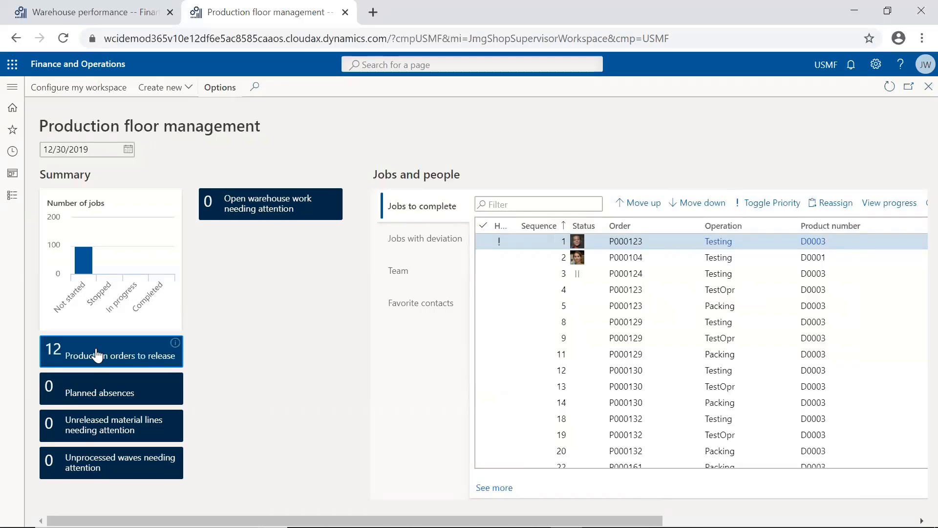
mouse_move(96, 353)
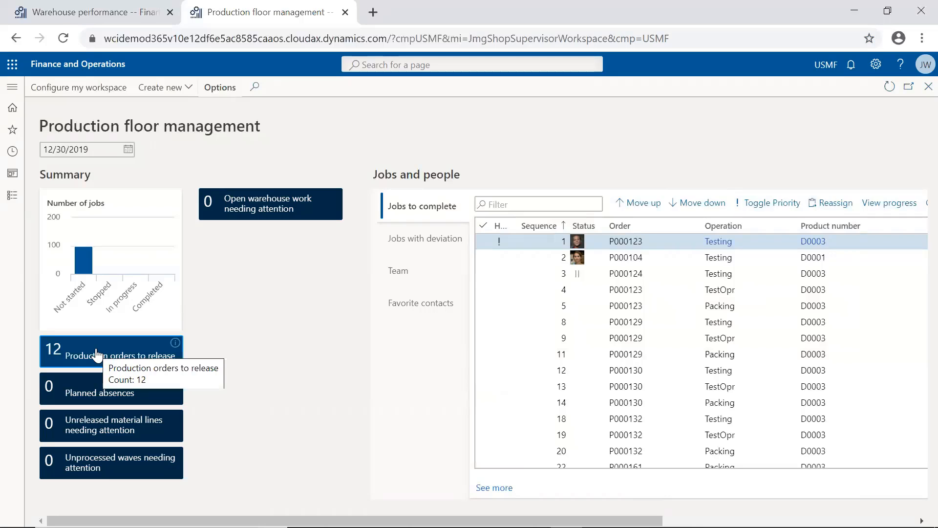
mouse_move(419, 211)
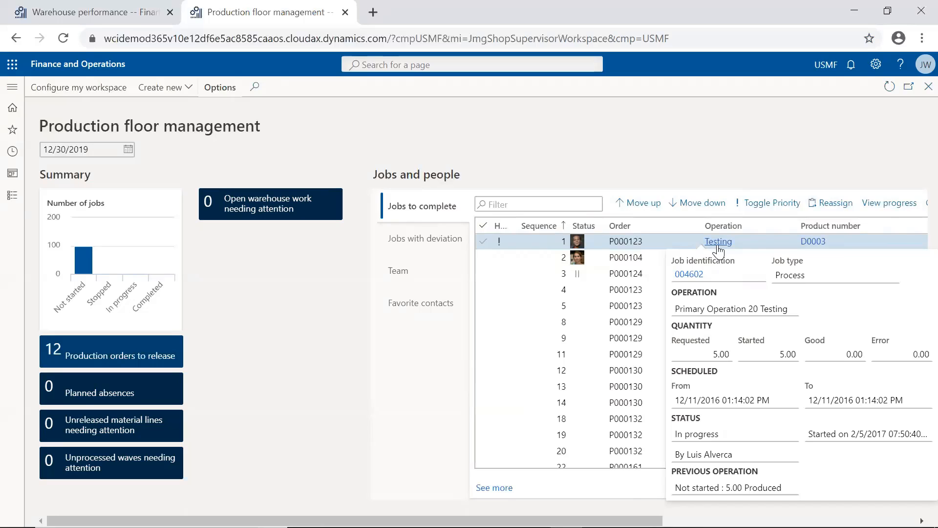
mouse_move(910, 119)
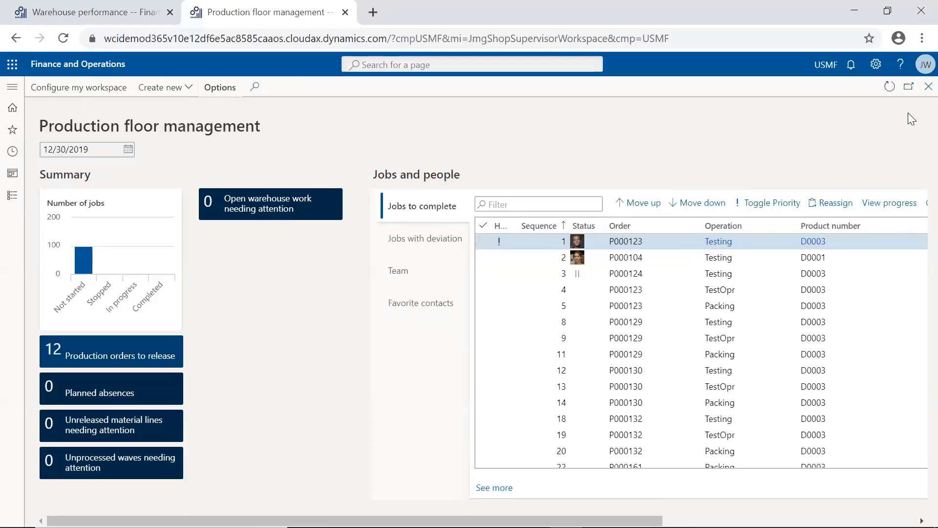
mouse_move(928, 86)
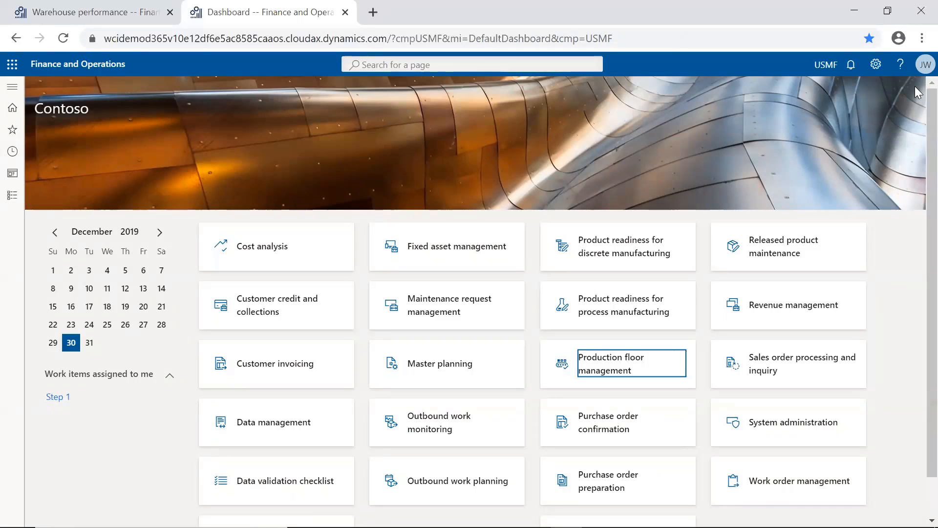
mouse_move(573, 164)
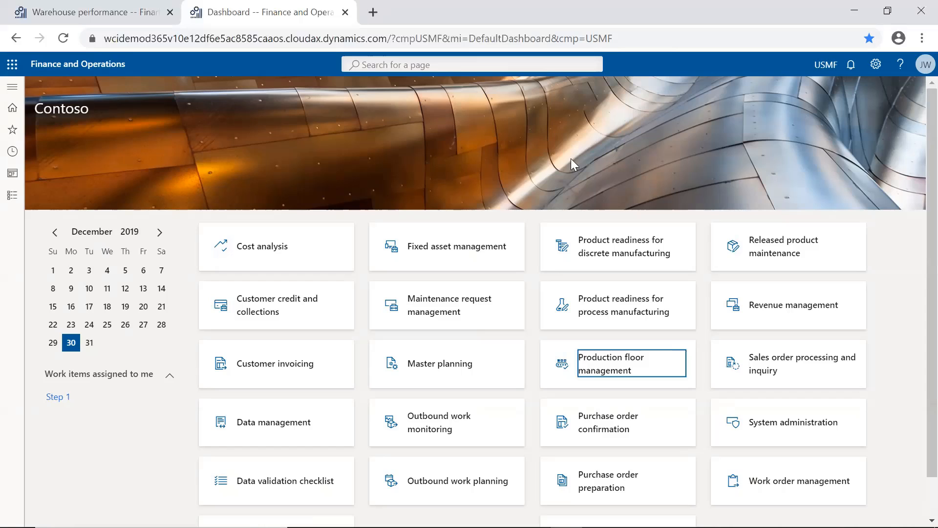
mouse_move(31, 201)
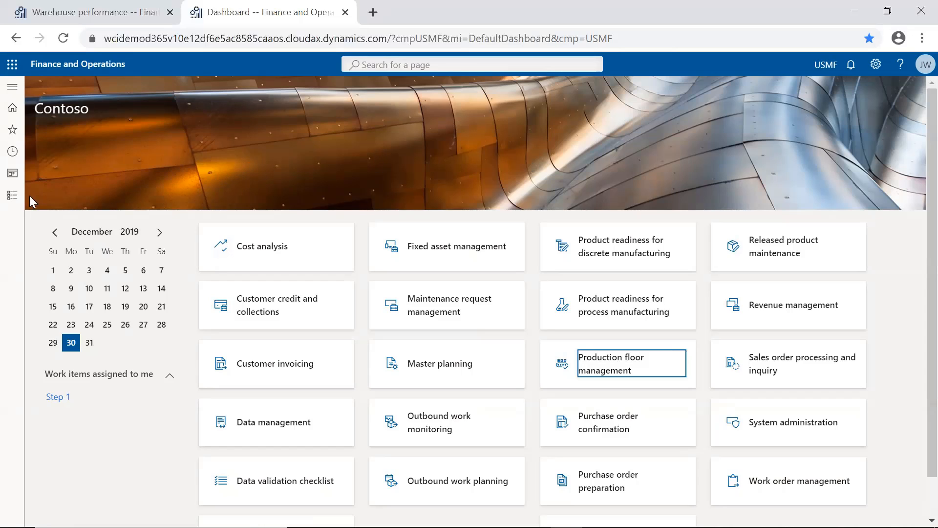
Show the Production control module's pages with the Production orders group expanded
click(12, 195)
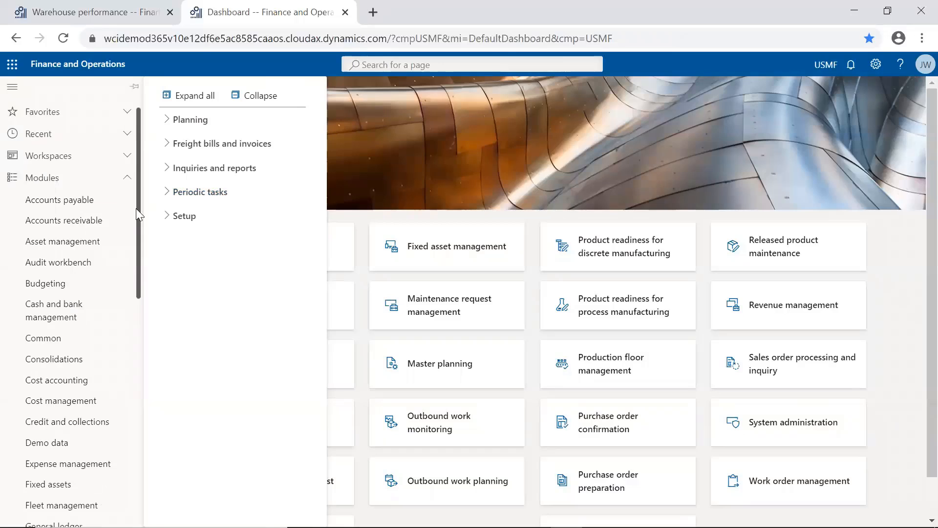
scroll(down, 3)
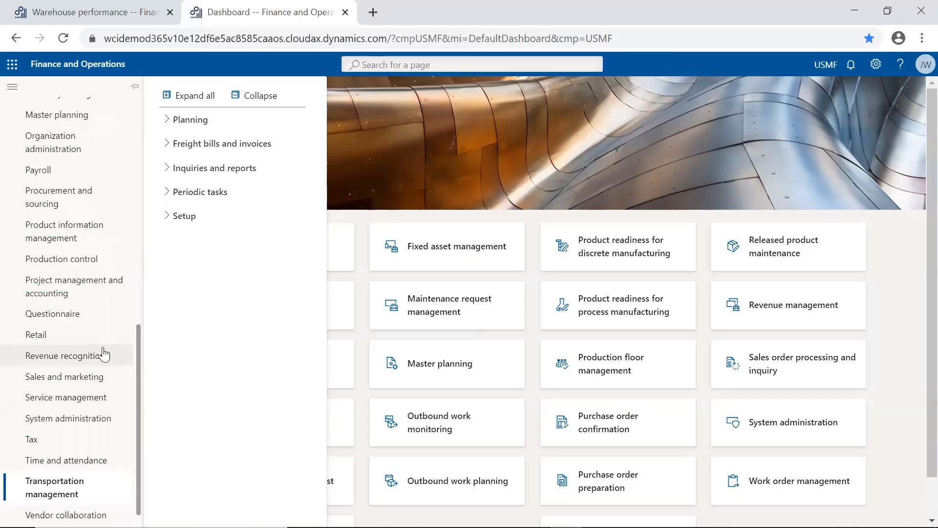
click(62, 258)
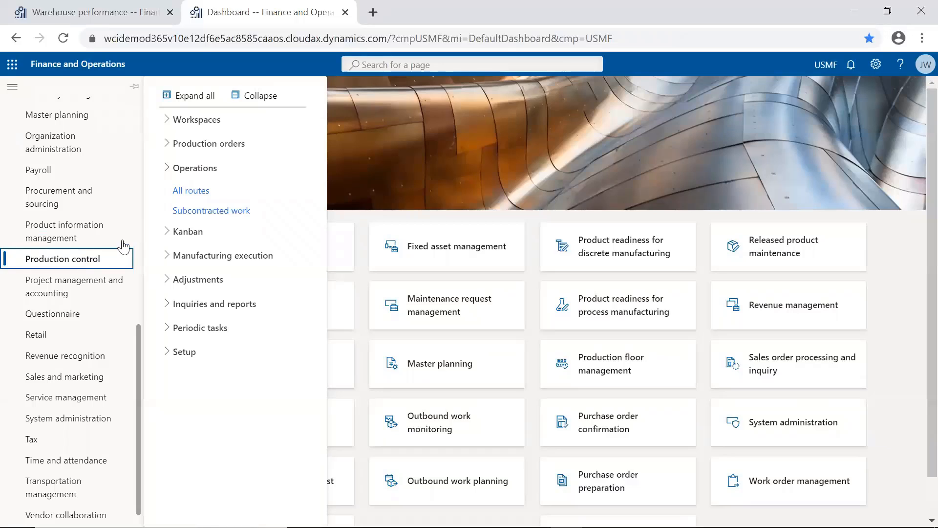
click(209, 143)
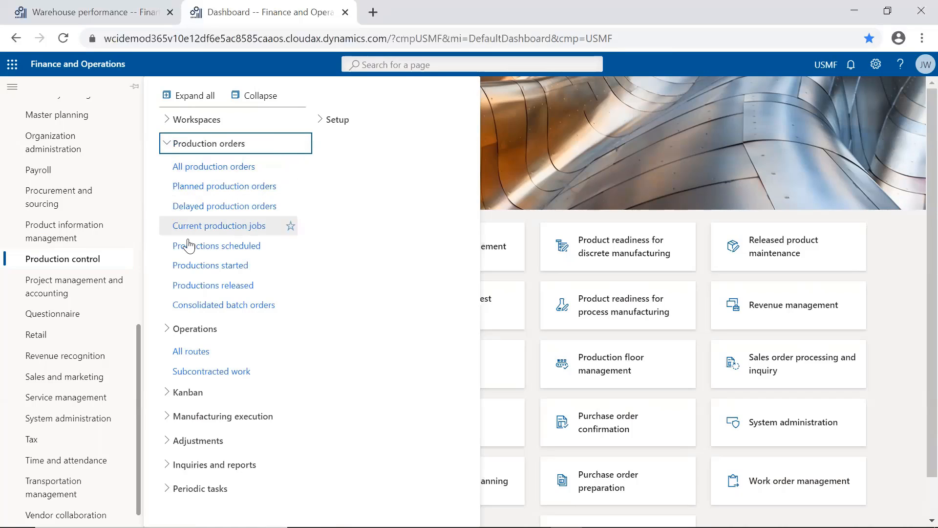
mouse_move(224, 305)
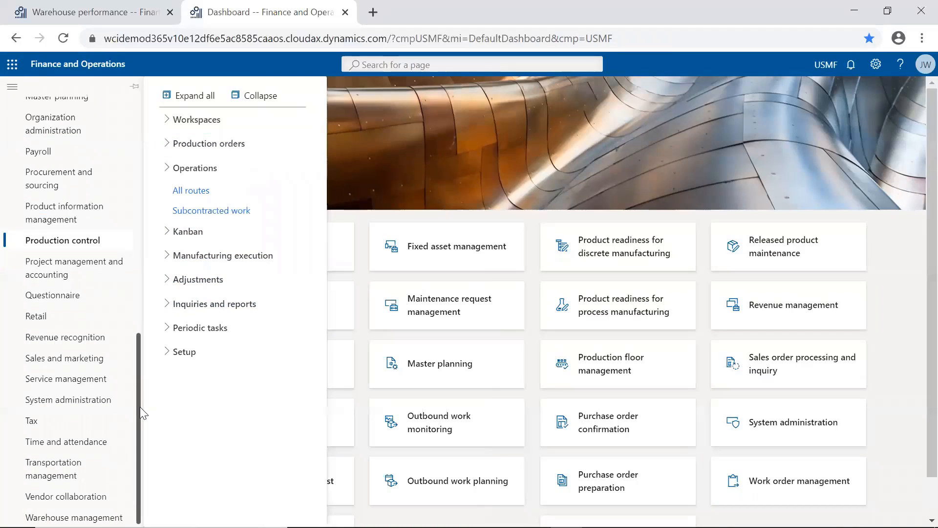
List the Warehouse management Loads pages (All loads, Open loads), then collapse the group
click(75, 517)
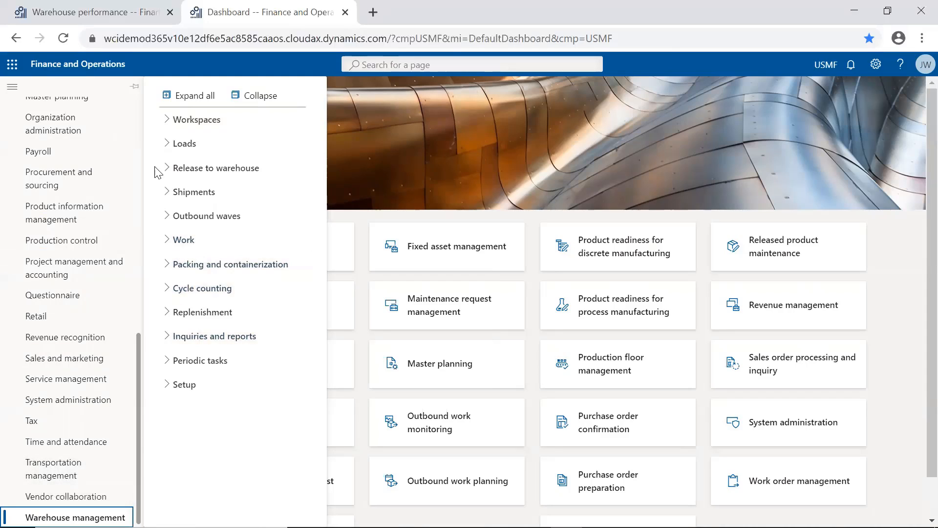
mouse_move(157, 152)
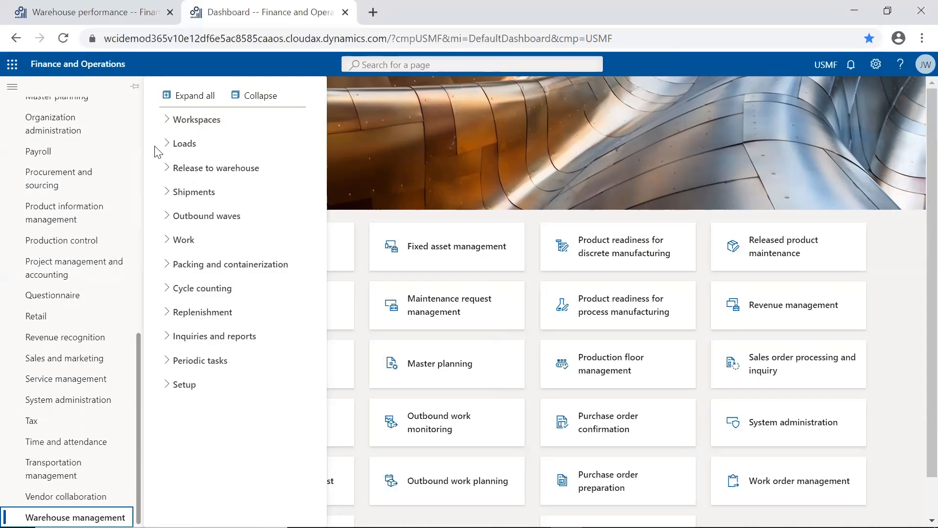
click(184, 143)
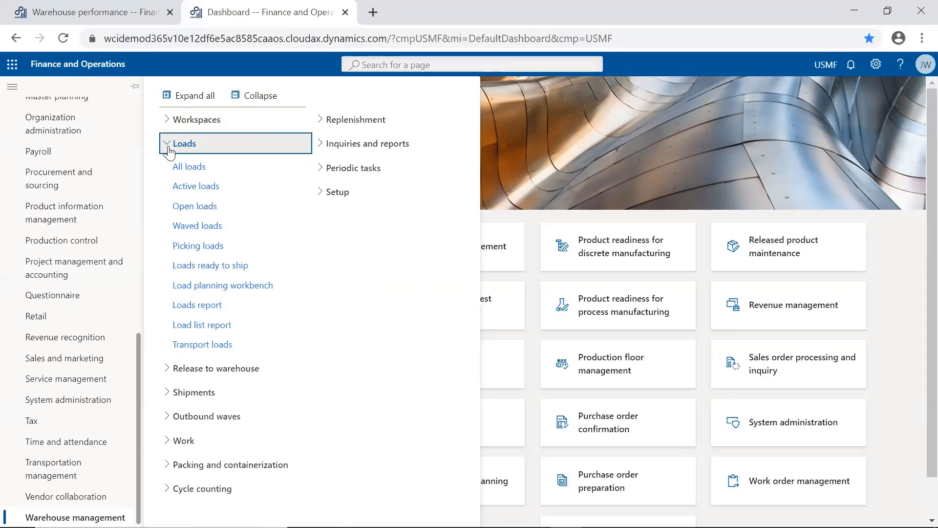
click(169, 143)
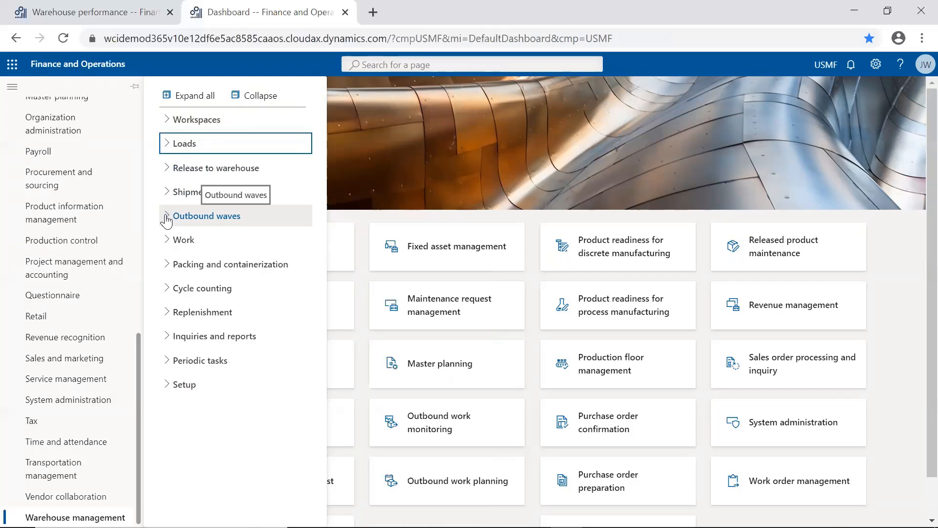
mouse_move(166, 267)
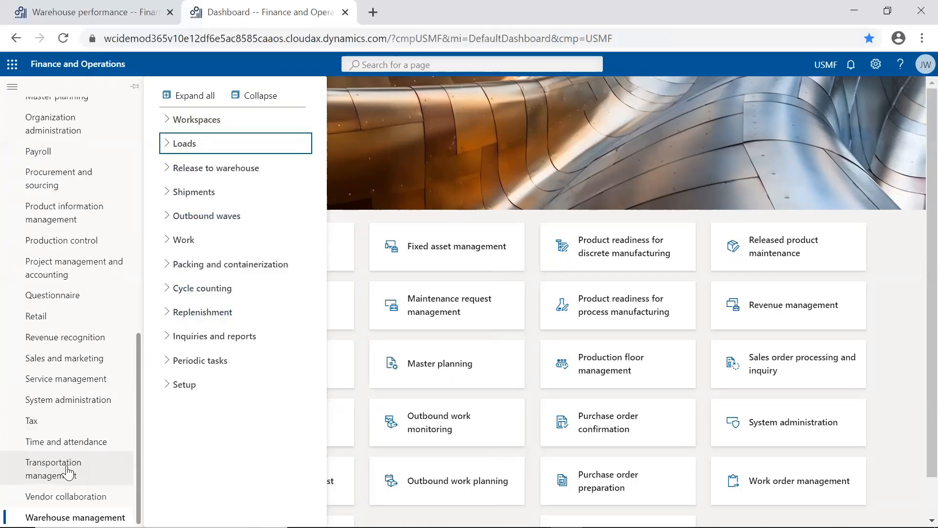
Show Transportation management's Planning pages and the Dock appointment scheduling group
click(54, 469)
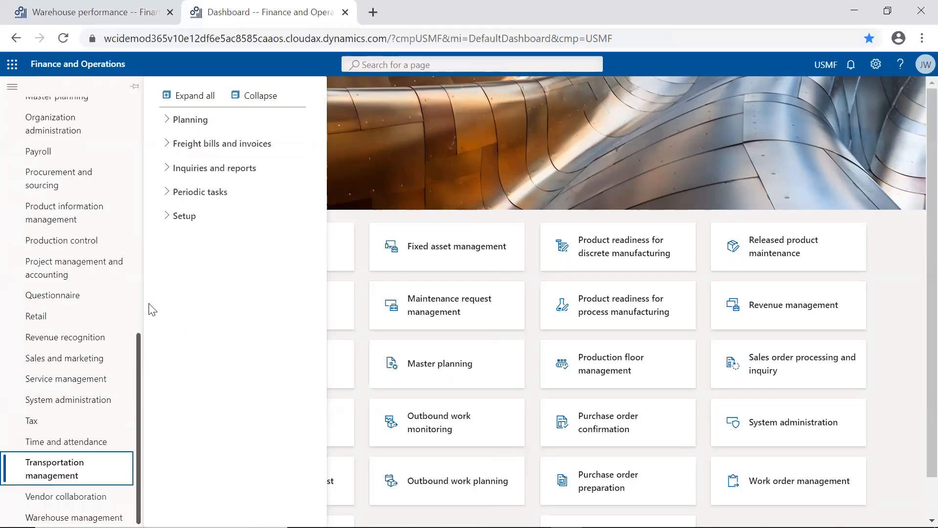
mouse_move(159, 281)
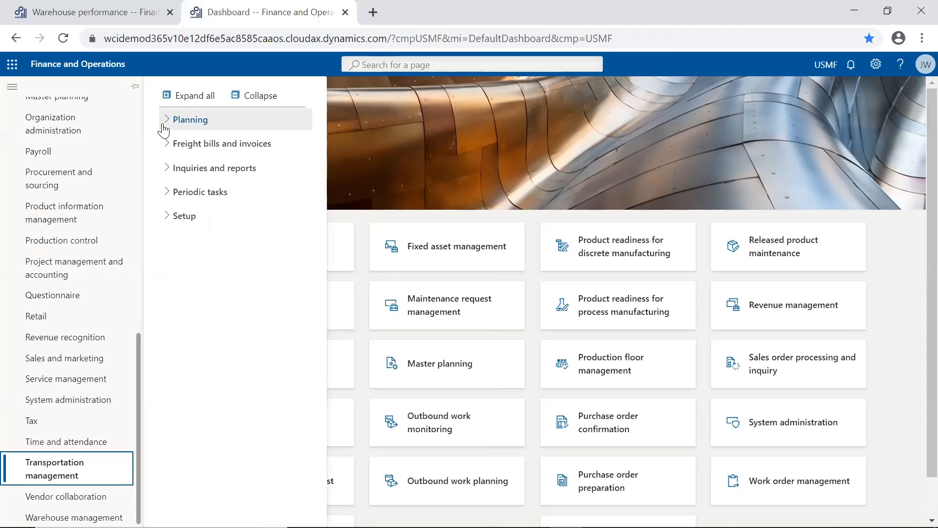
click(189, 120)
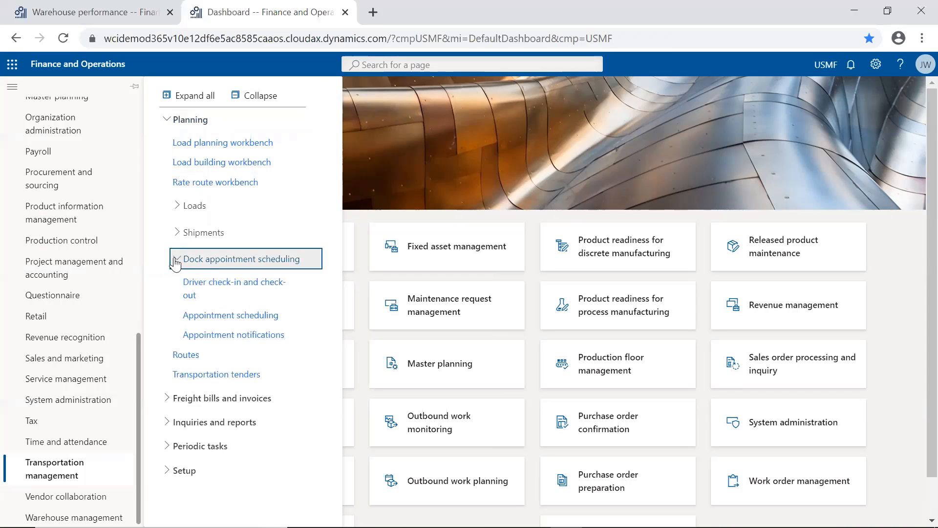
mouse_move(185, 358)
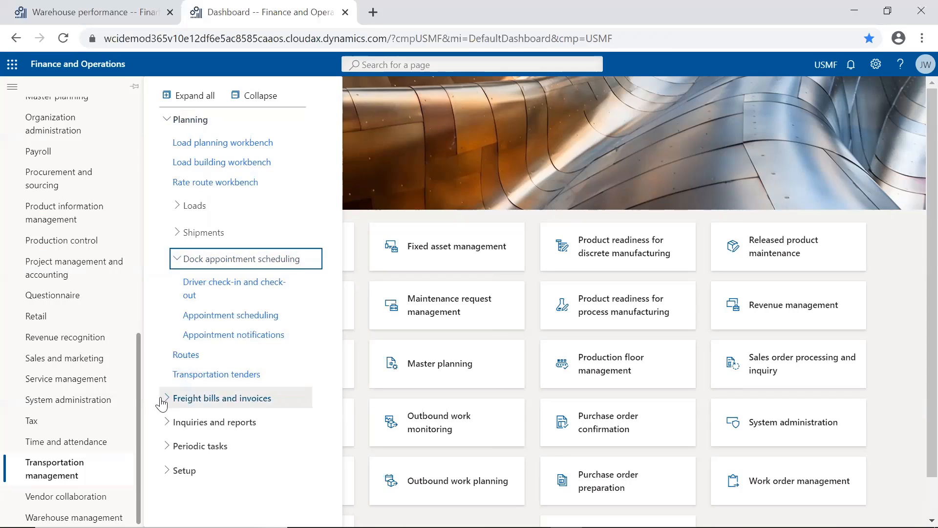
click(222, 398)
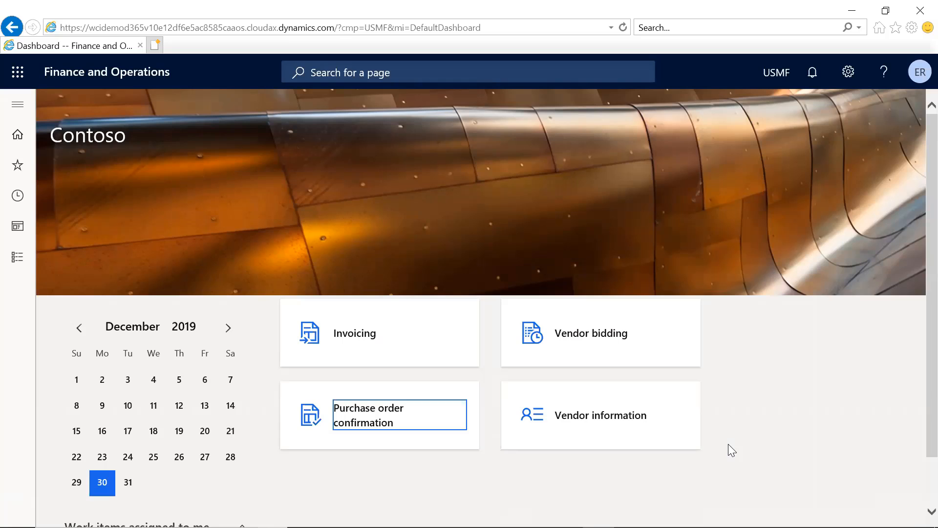
mouse_move(375, 420)
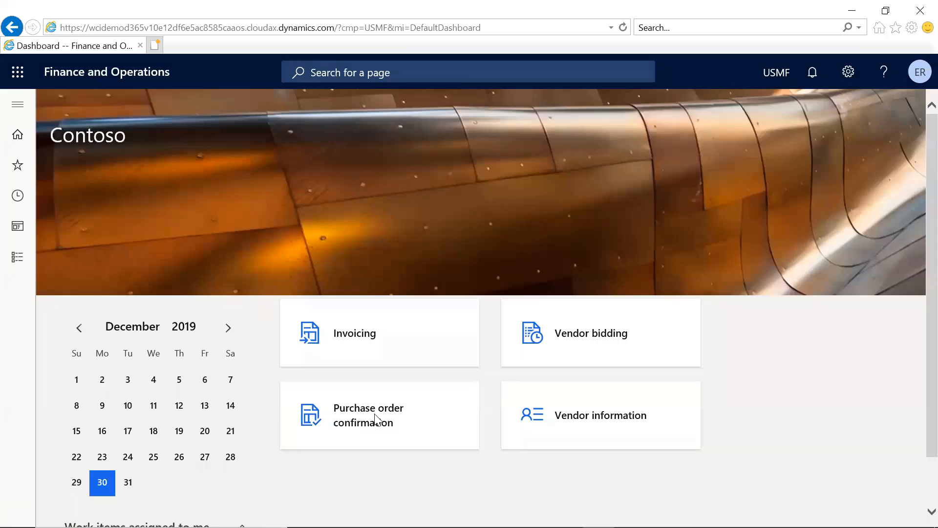
View the Purchase orders for review list in the vendor's confirmation workspace
click(369, 414)
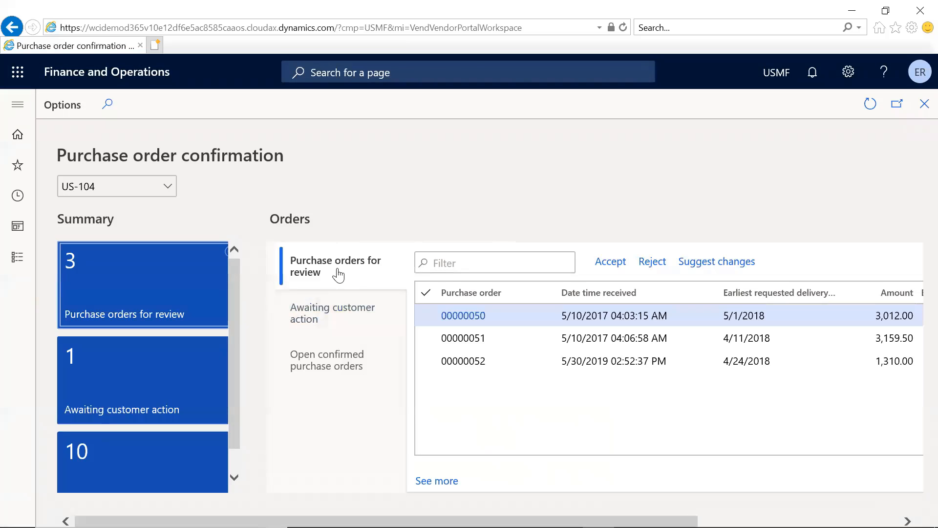
click(463, 316)
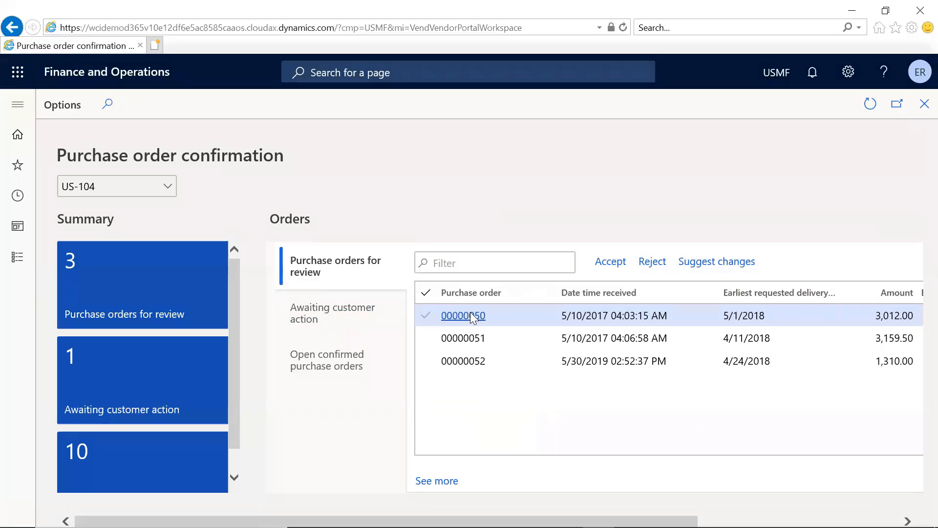
Review the unanswered purchase order 00000050 from Inovar, Inc
click(463, 315)
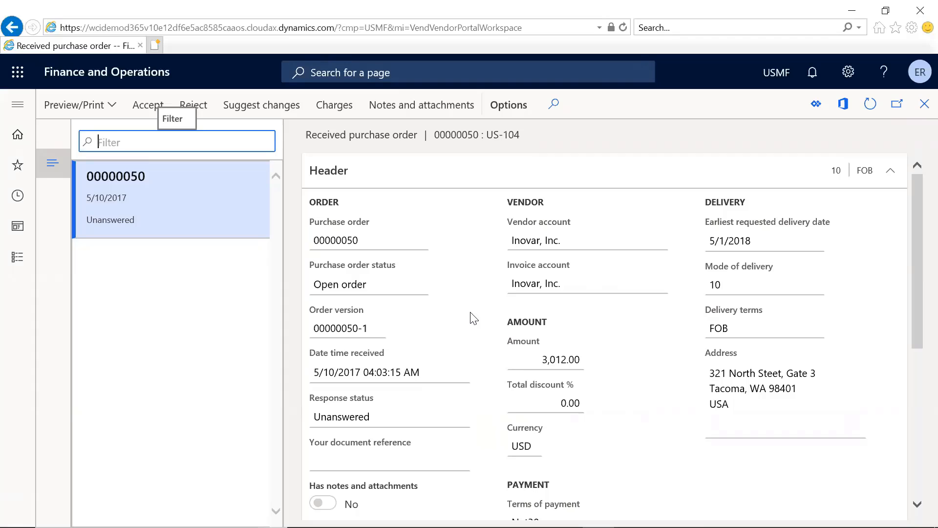
mouse_move(535, 336)
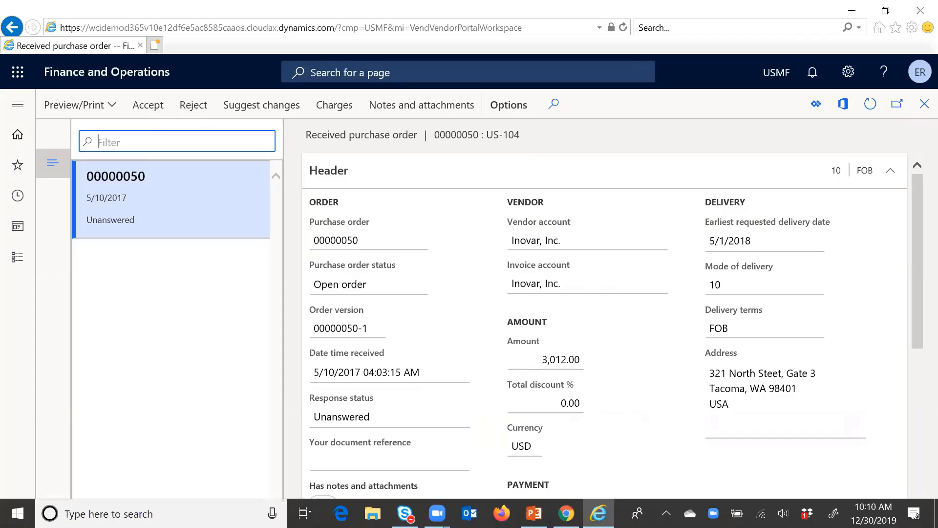
mouse_move(564, 513)
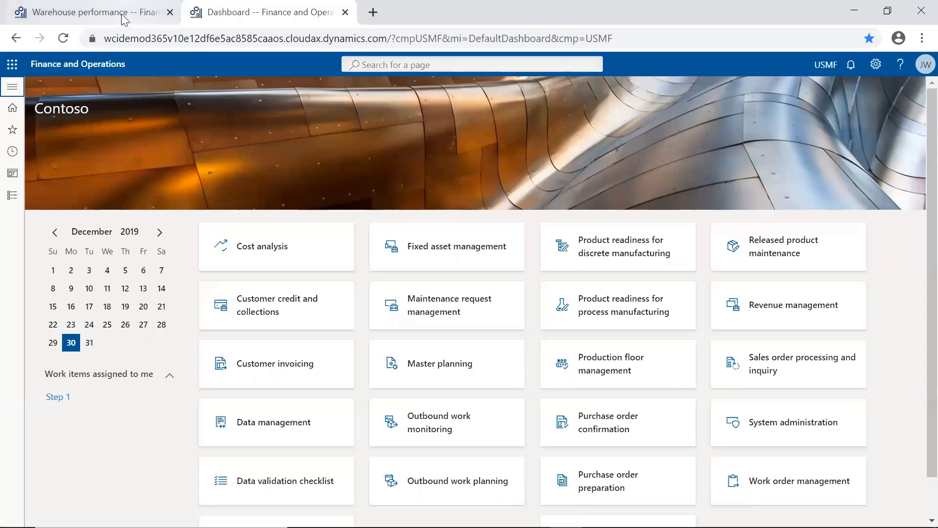
Switch to the Warehouse performance report's Shipping performance page
click(84, 12)
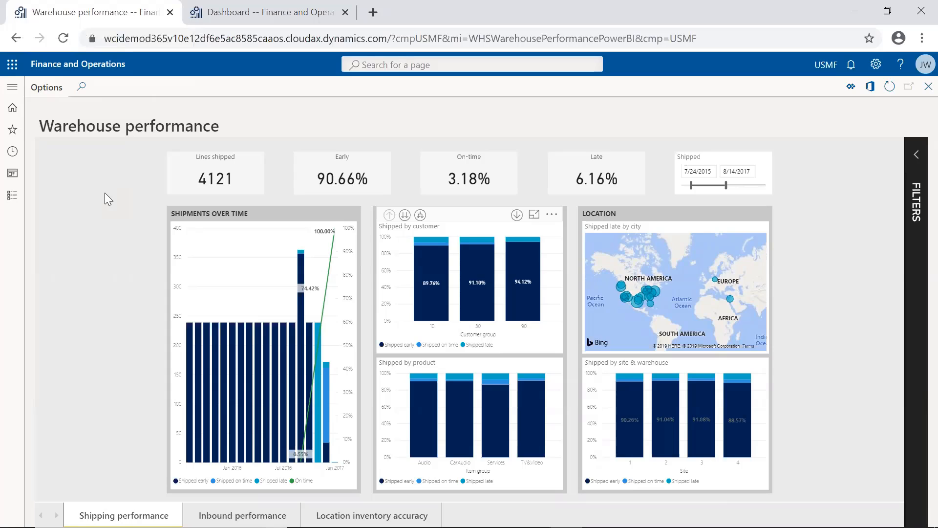
mouse_move(177, 206)
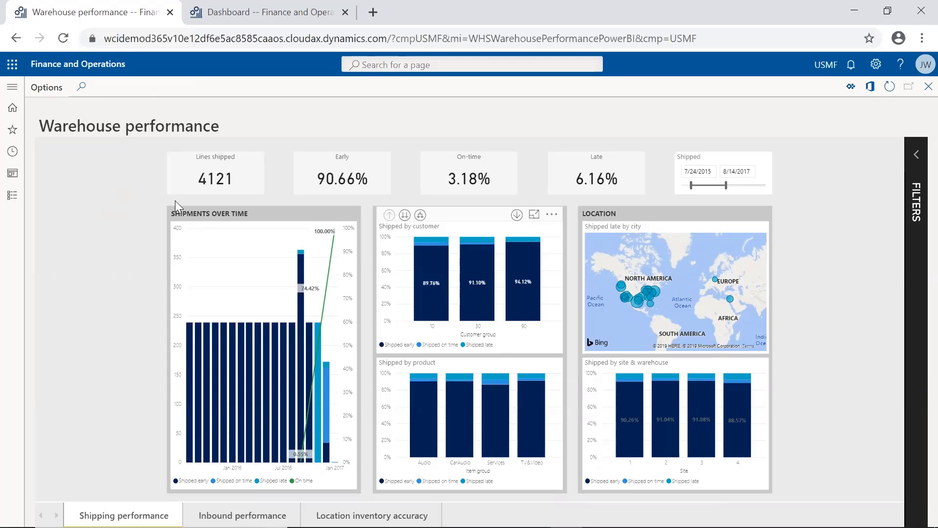
mouse_move(400, 233)
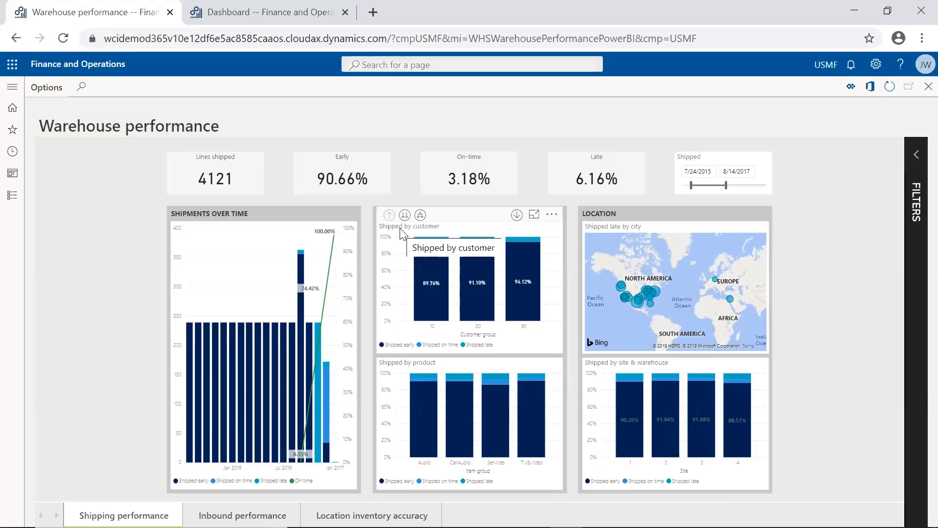
mouse_move(423, 234)
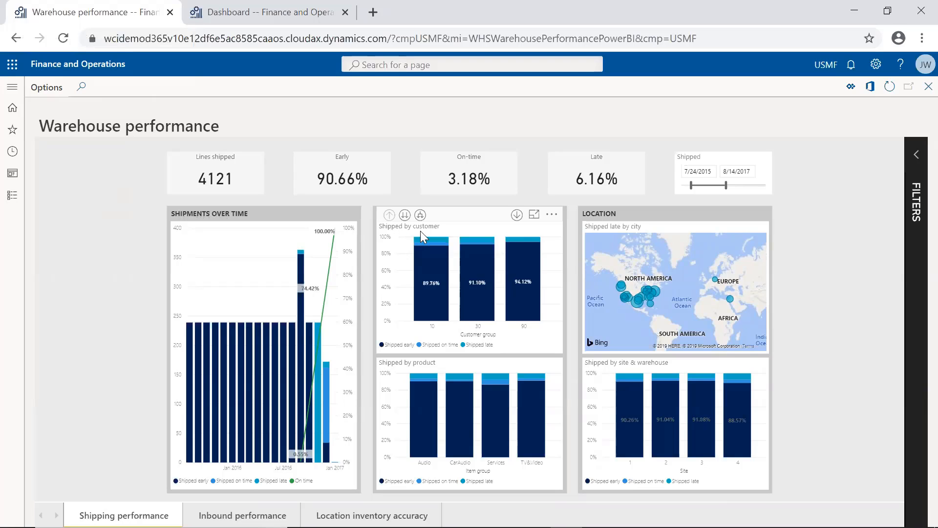
mouse_move(534, 214)
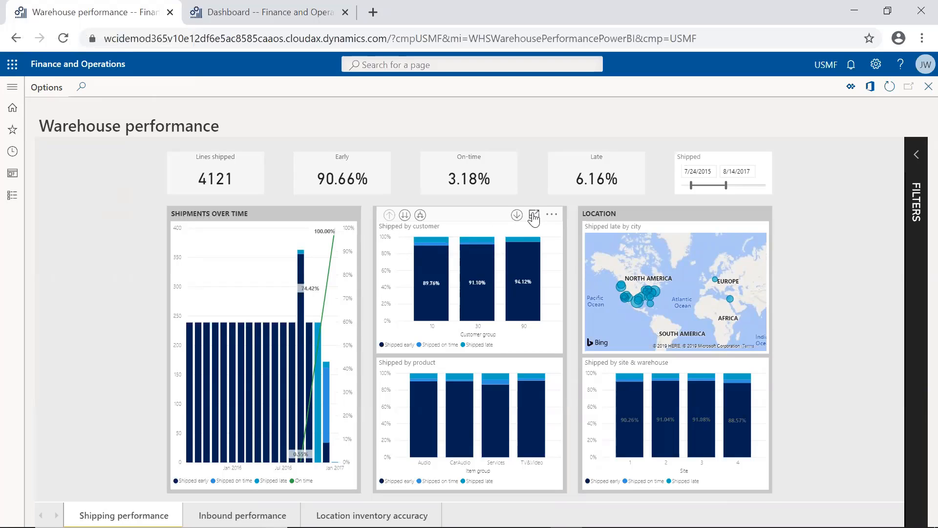
View the Shipped by customer chart in focus mode with per-group percentages
click(534, 214)
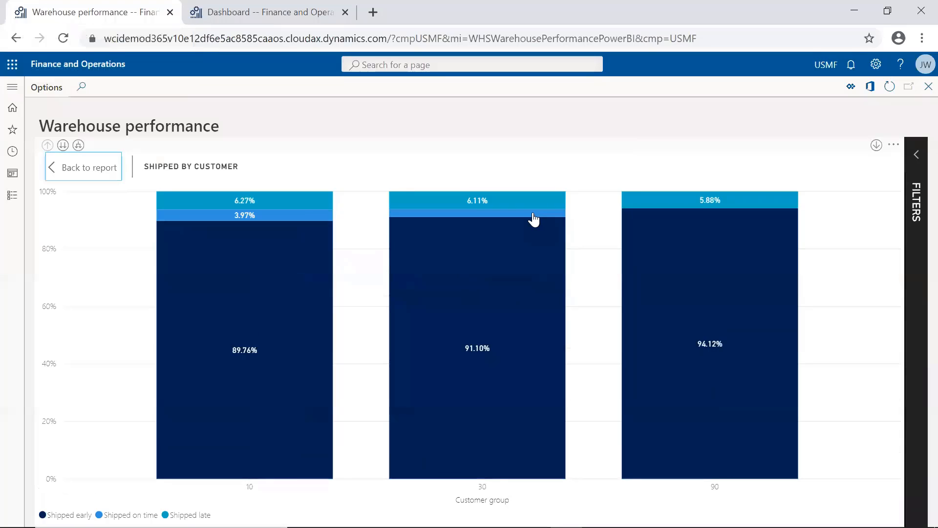
mouse_move(534, 217)
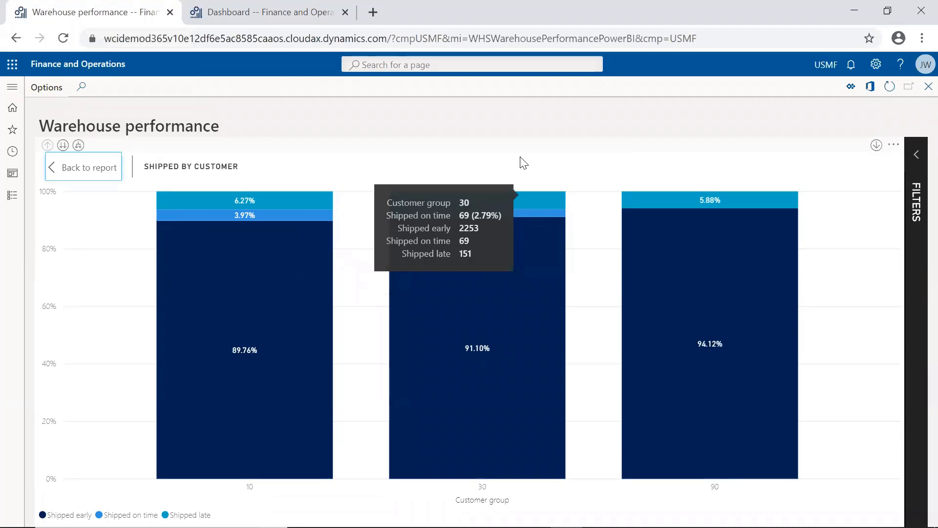
mouse_move(523, 162)
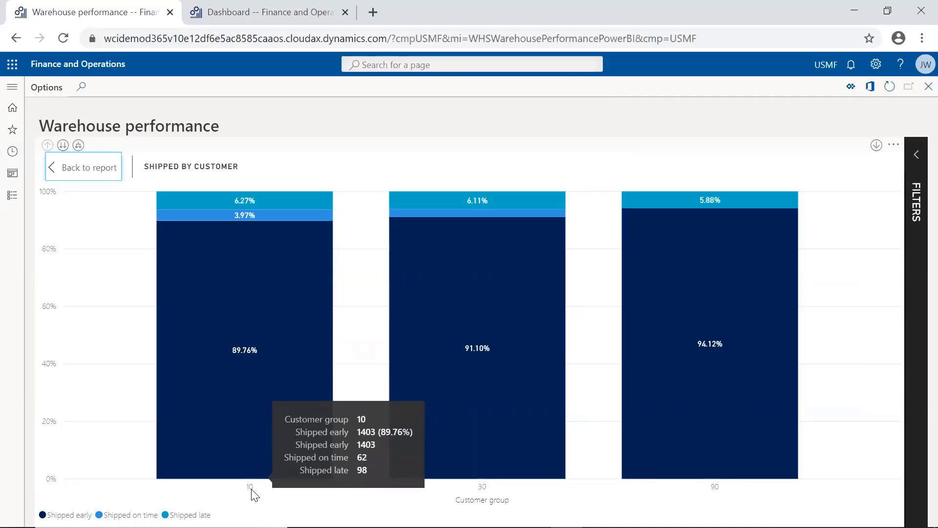
mouse_move(477, 485)
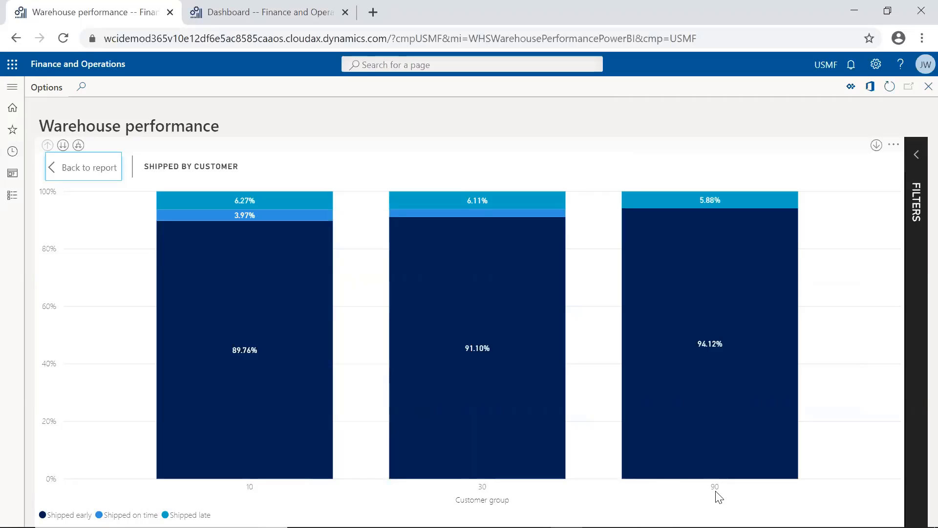
mouse_move(838, 151)
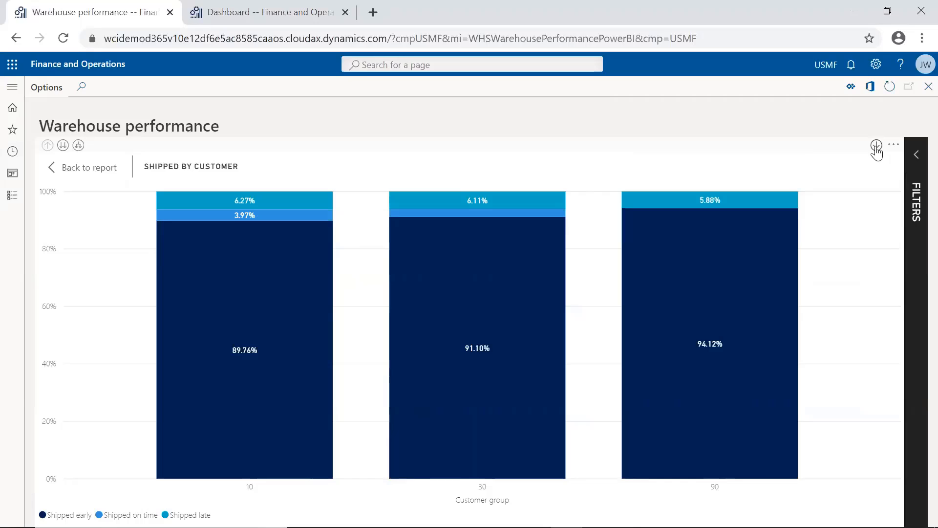
mouse_move(876, 145)
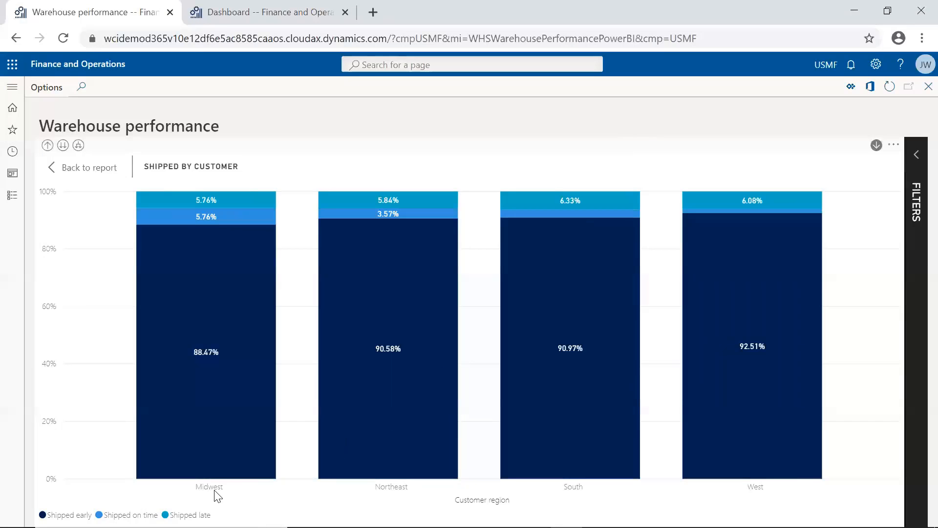
mouse_move(569, 491)
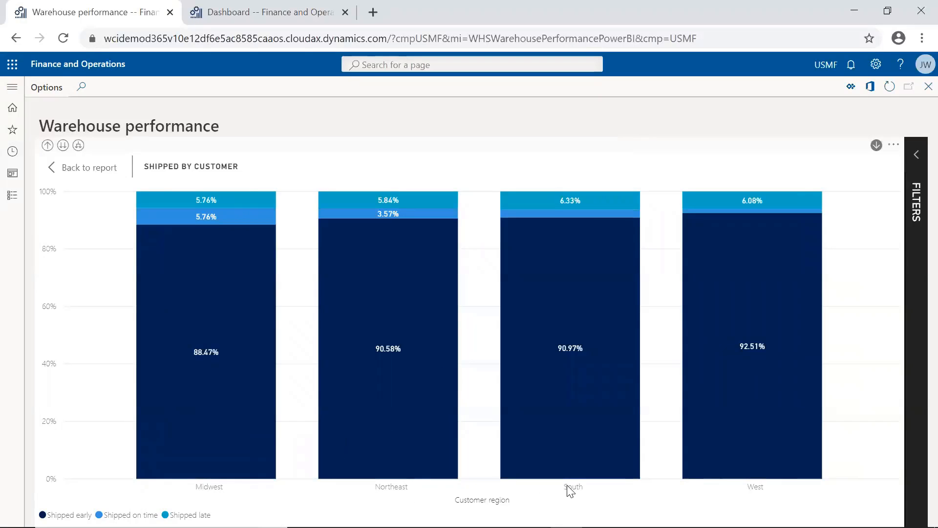
mouse_move(411, 399)
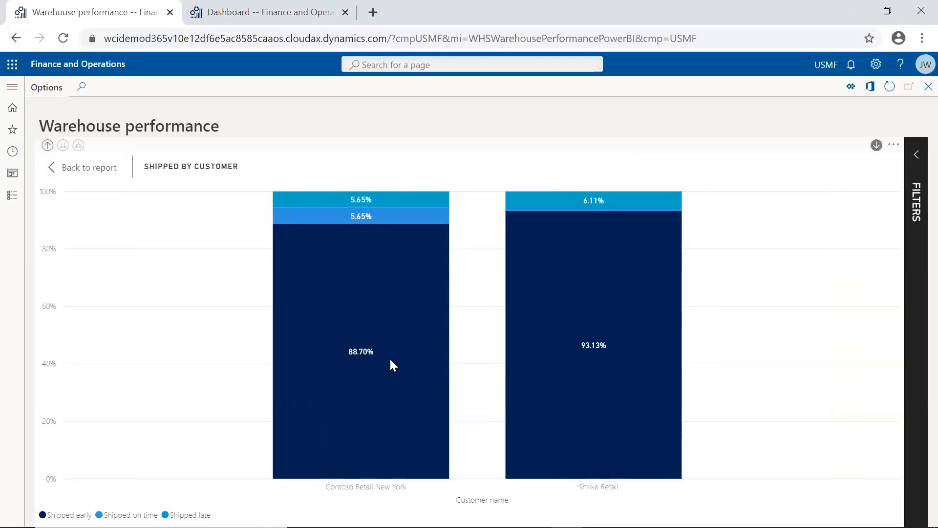
mouse_move(392, 358)
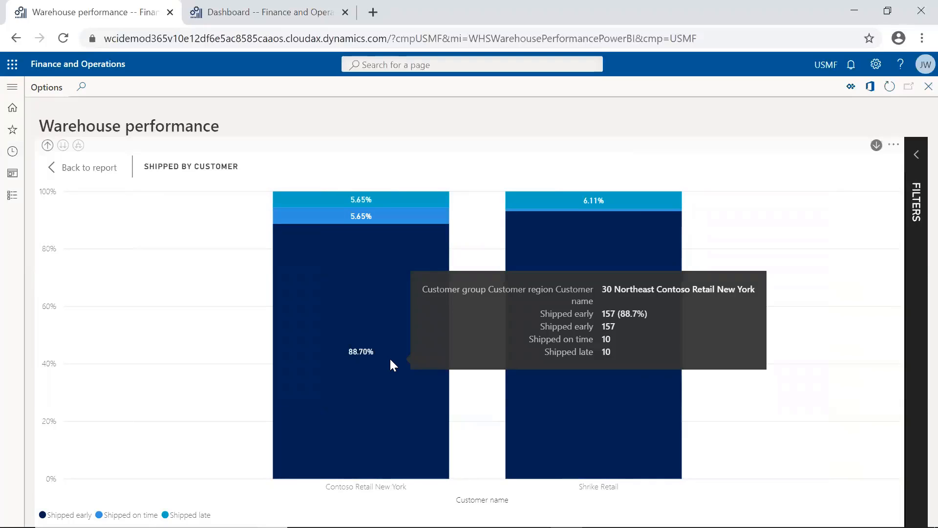